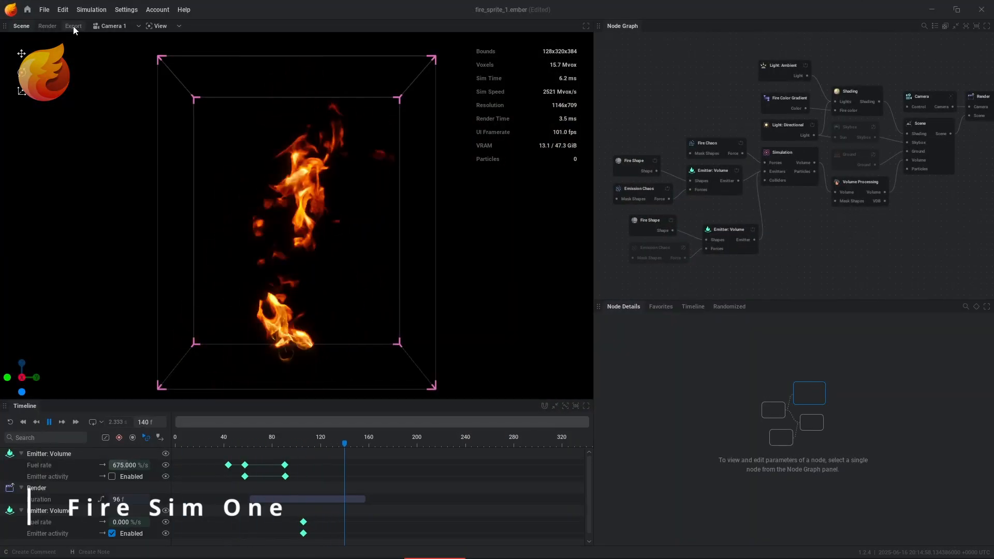
Switch from fire_sprite_1.ember to the denser fire_sprite_2.ember simulation in EmberGen.
click(74, 26)
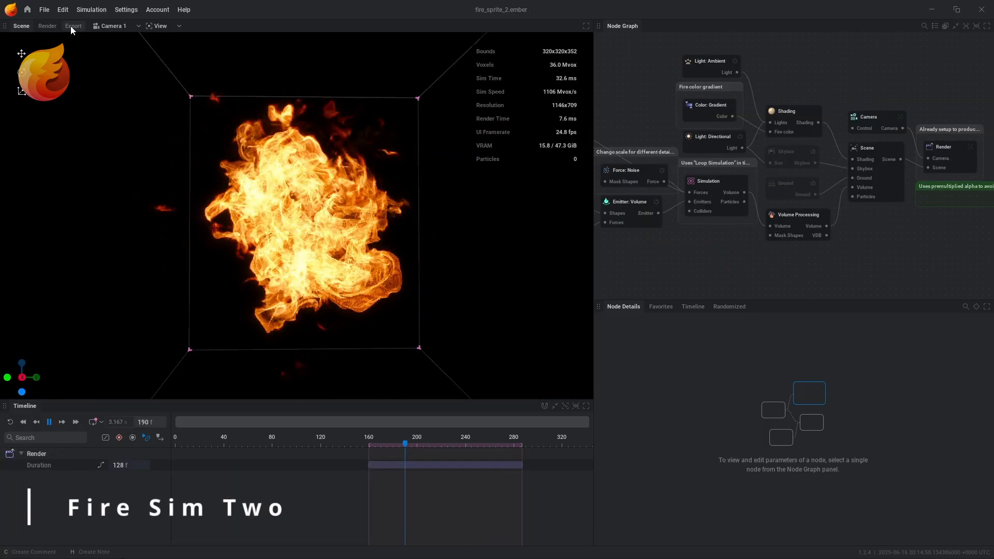
click(74, 26)
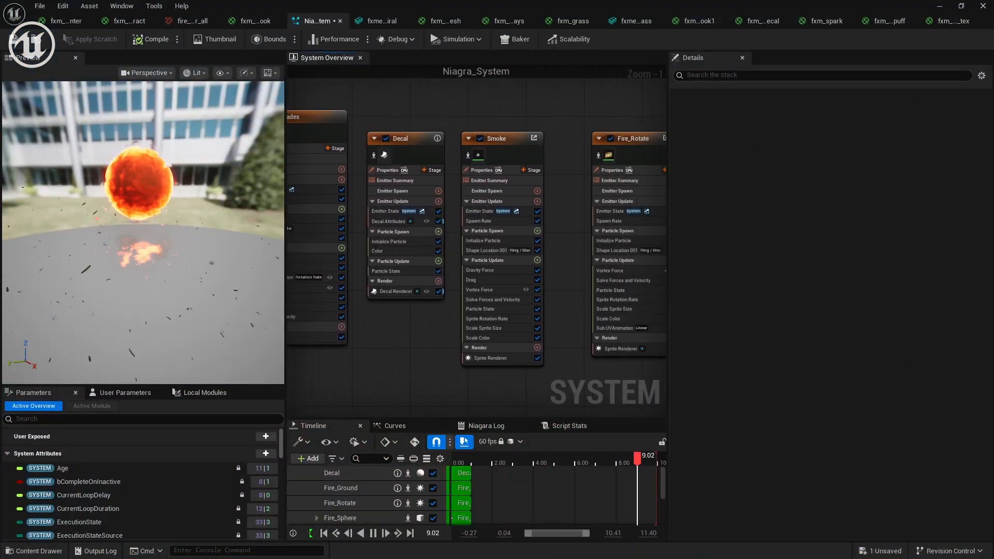
click(244, 73)
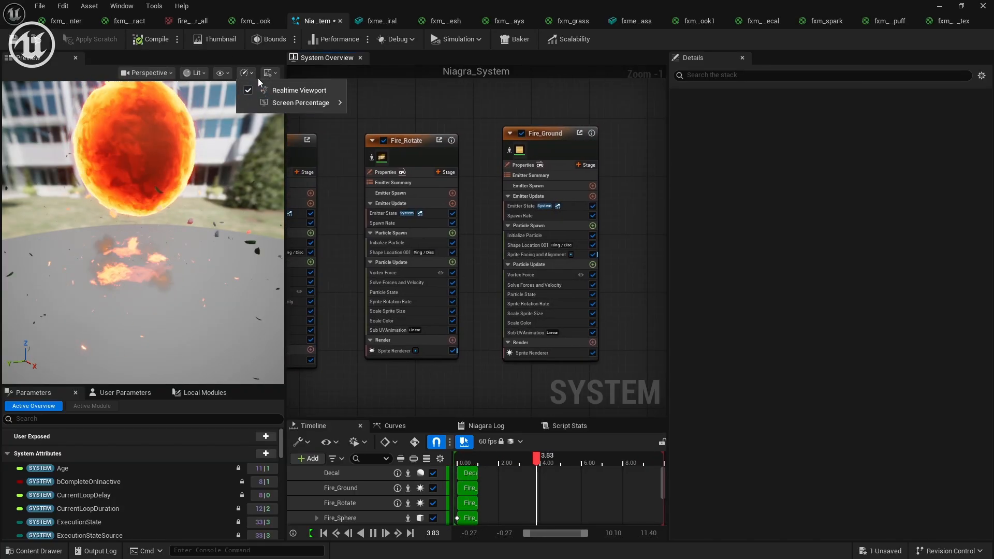